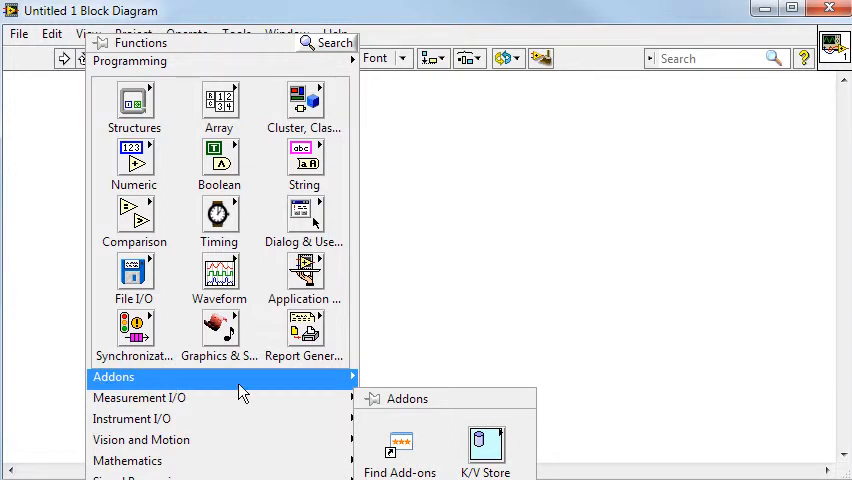
mouse_move(486, 448)
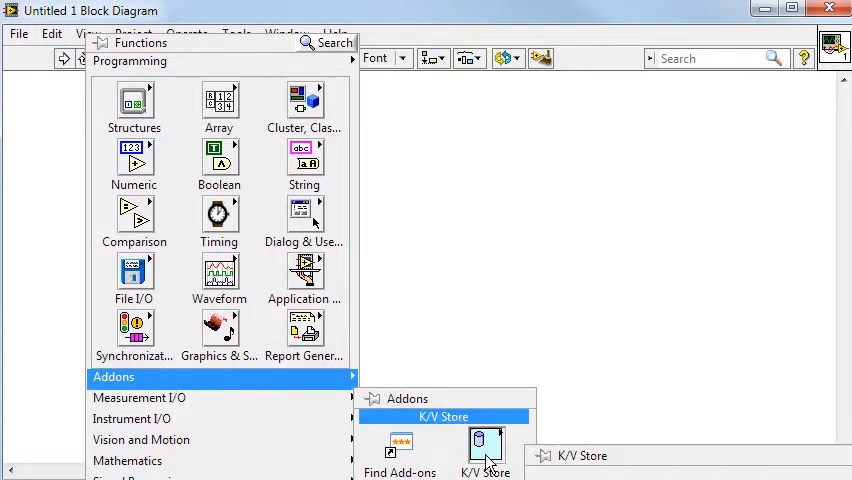
Step: Open the K/V Store functions palette on the block diagram
click(487, 452)
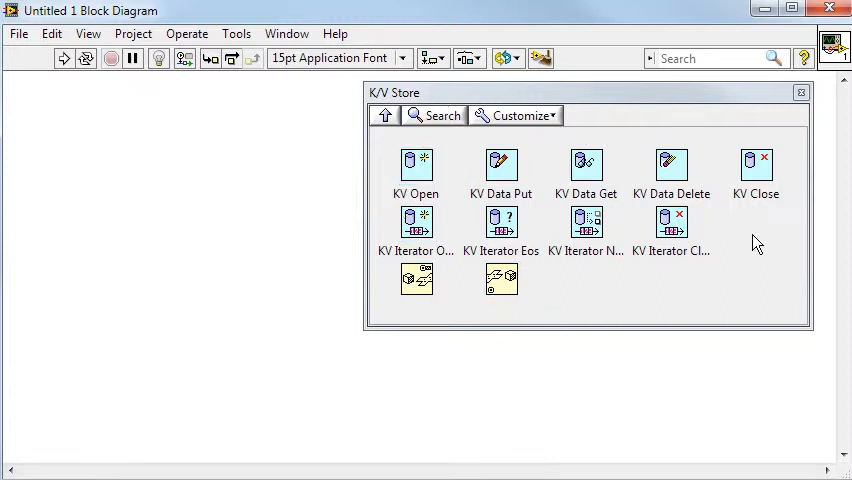
mouse_move(420, 155)
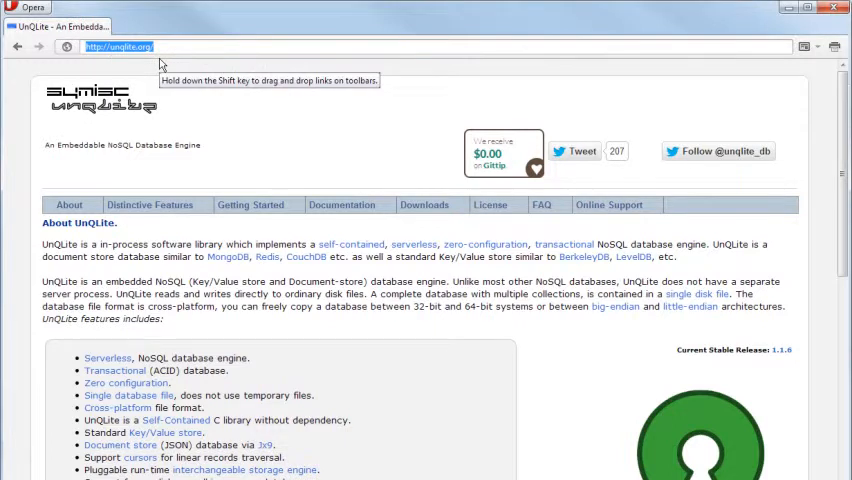
mouse_move(193, 105)
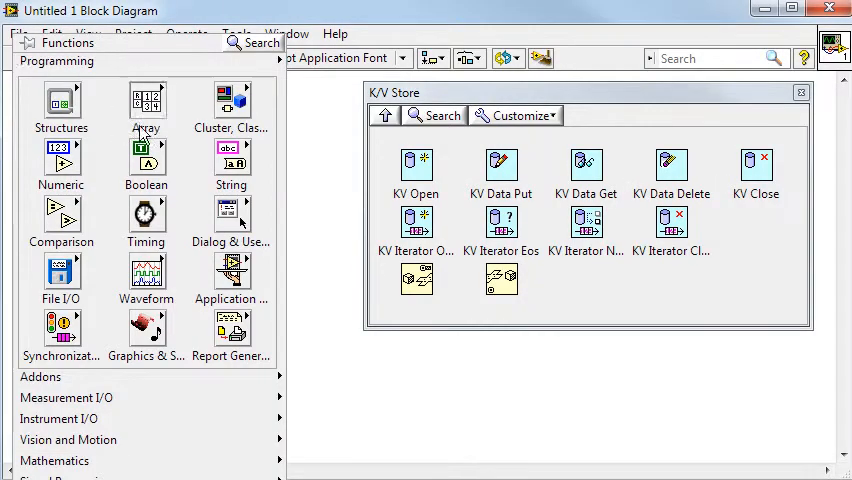
click(231, 158)
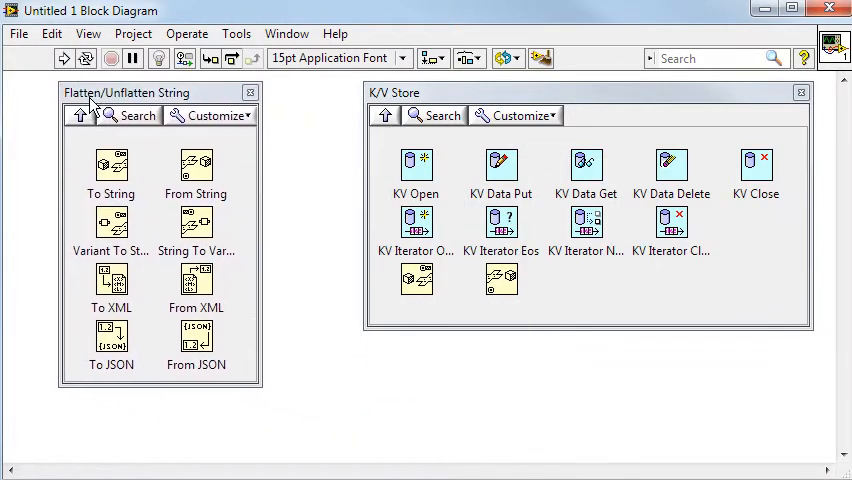
mouse_move(196, 165)
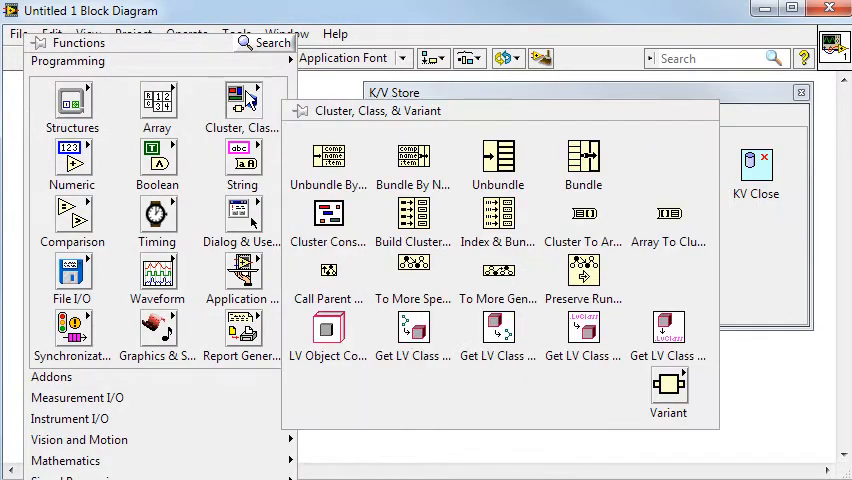
mouse_move(668, 390)
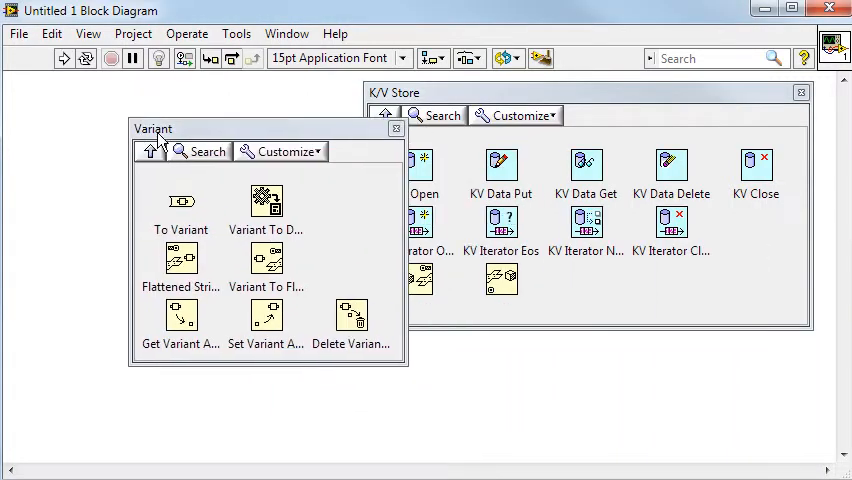
mouse_move(181, 315)
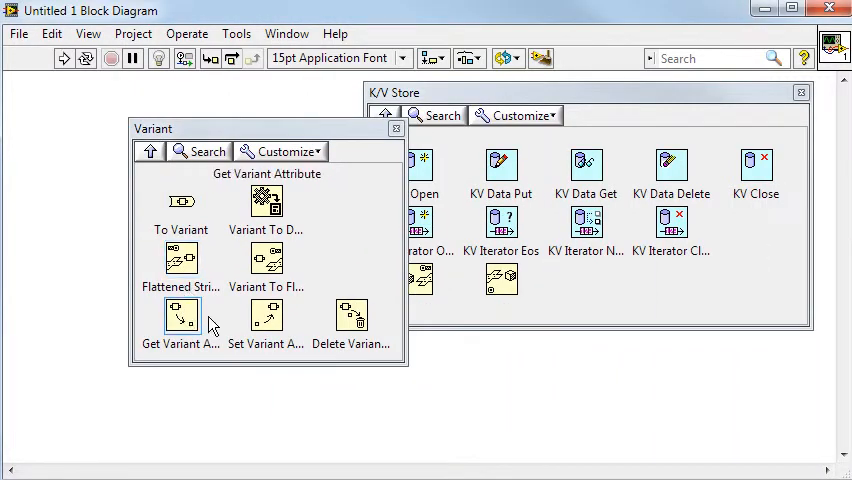
mouse_move(266, 318)
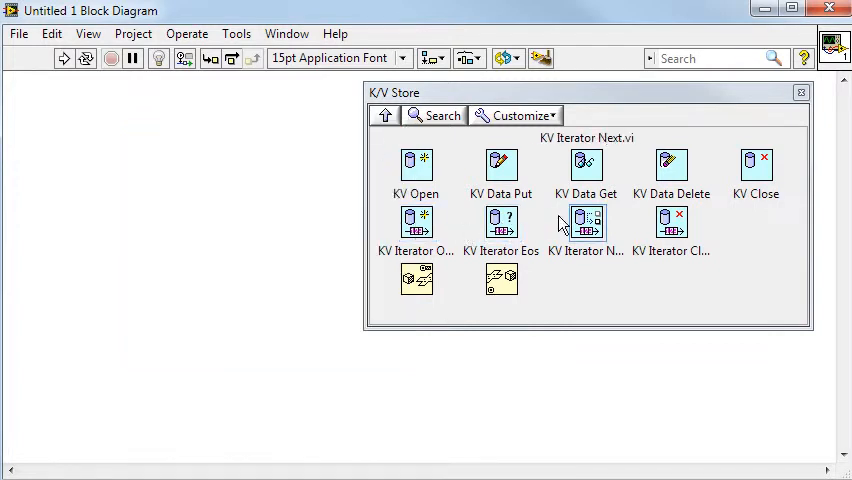
mouse_move(671, 222)
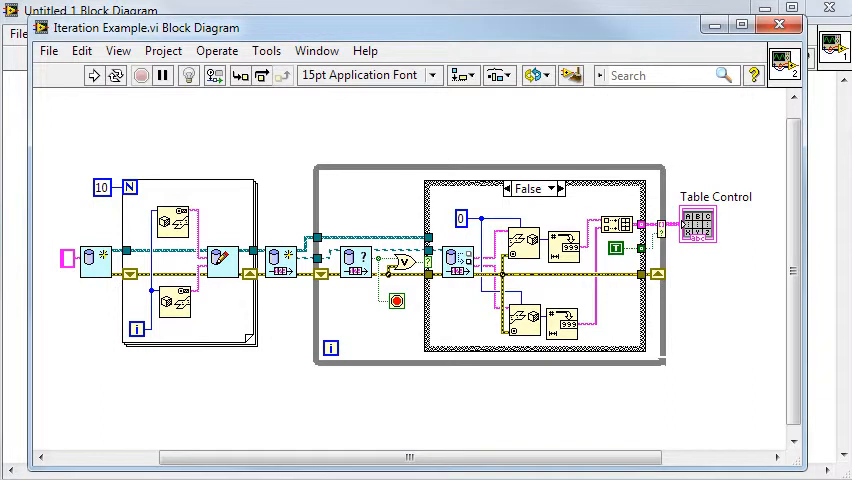
mouse_move(65, 228)
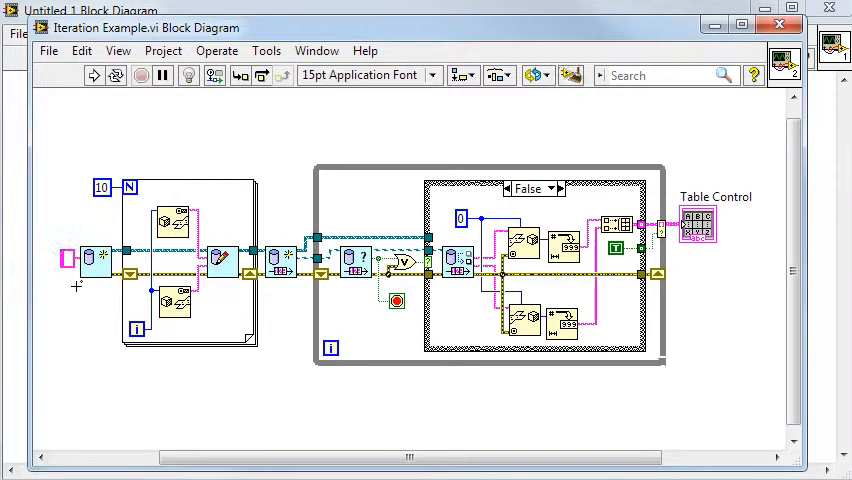
mouse_move(100, 260)
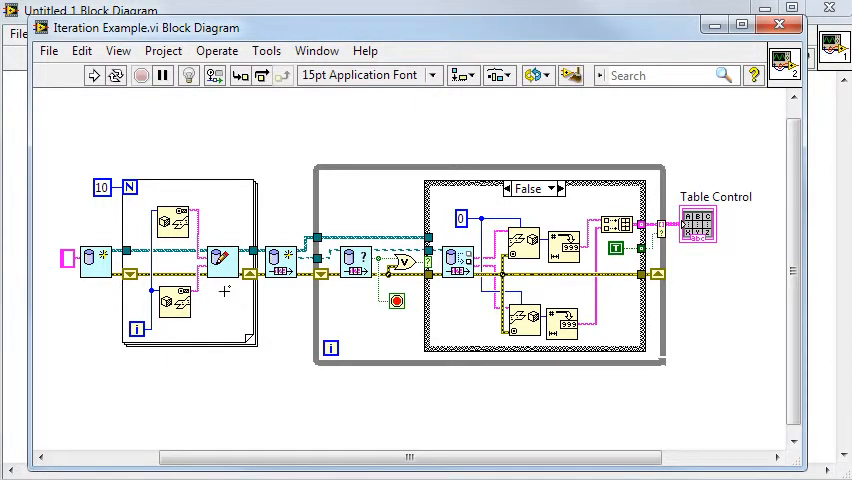
mouse_move(237, 262)
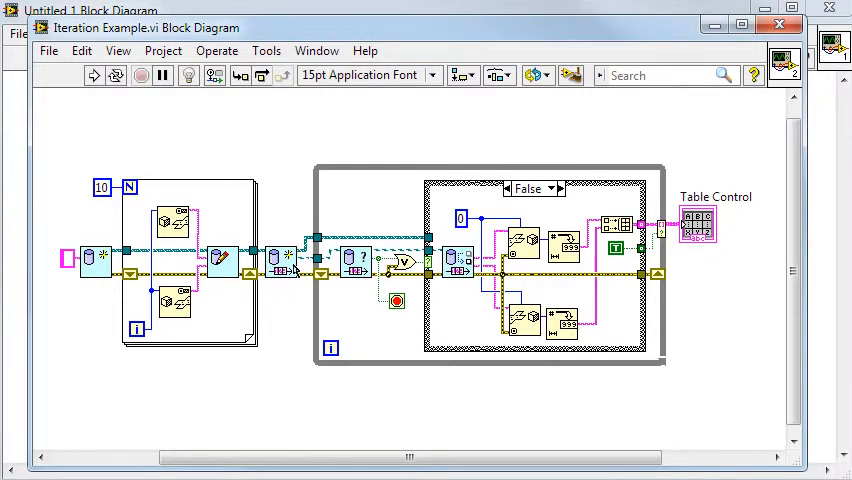
mouse_move(298, 262)
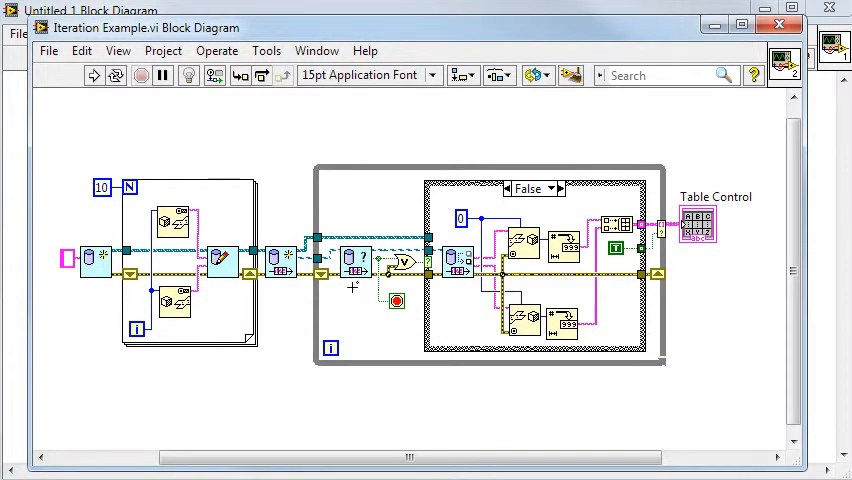
mouse_move(375, 255)
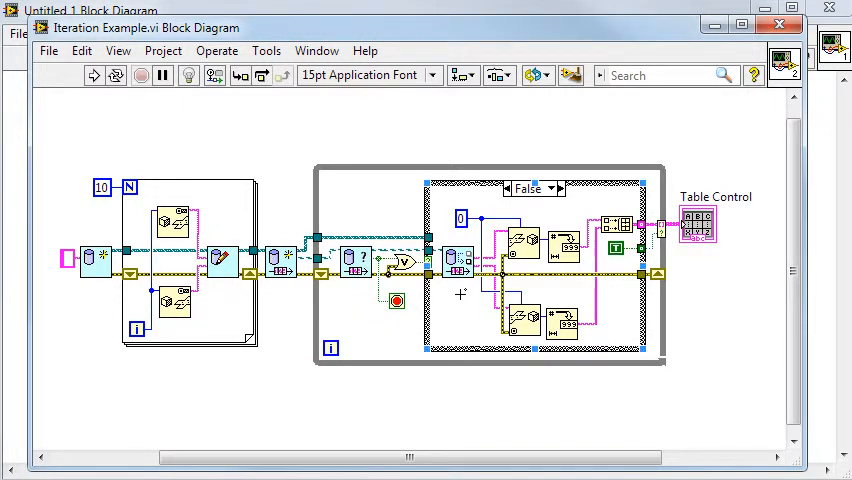
mouse_move(465, 258)
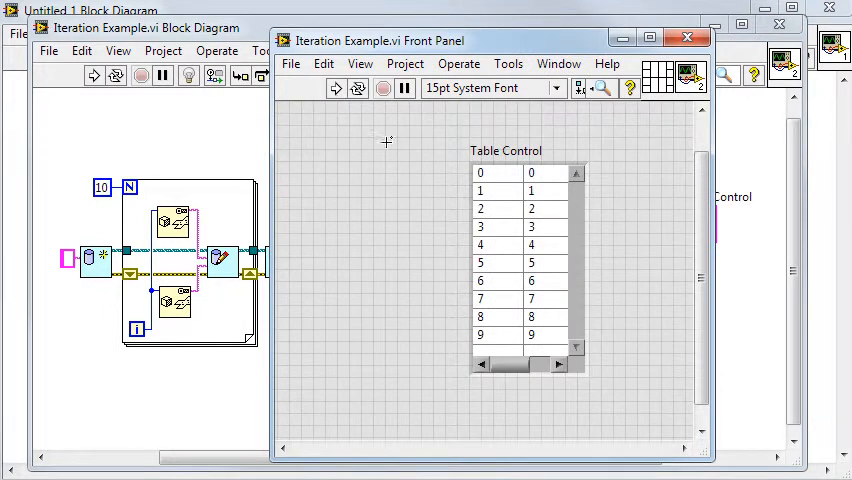
mouse_move(449, 185)
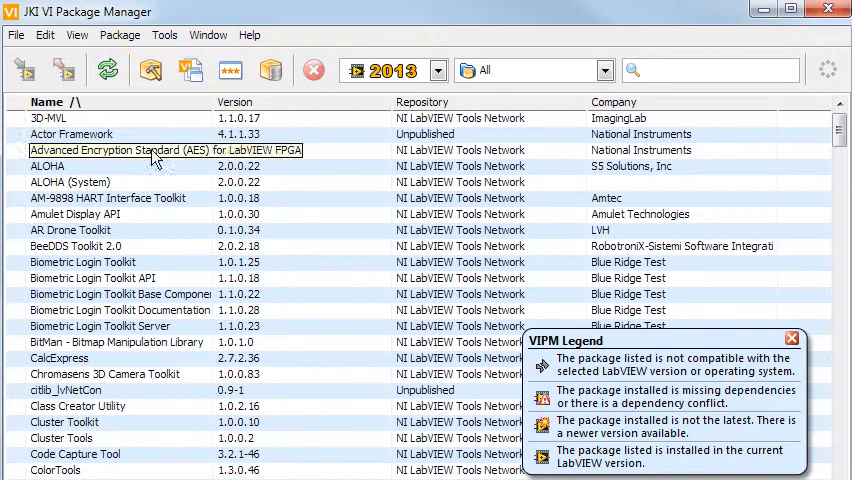
Step: Open and dismiss the VI Package Manager Tools menu, then hover the toolbar buttons
click(164, 35)
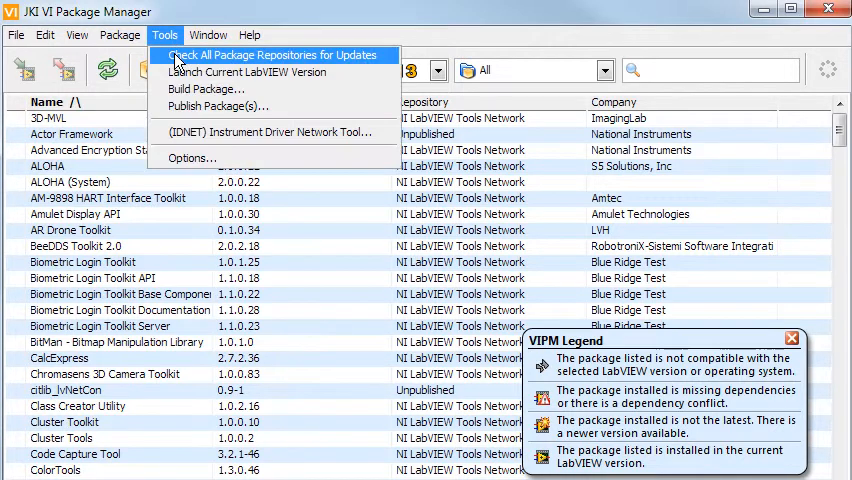
click(272, 55)
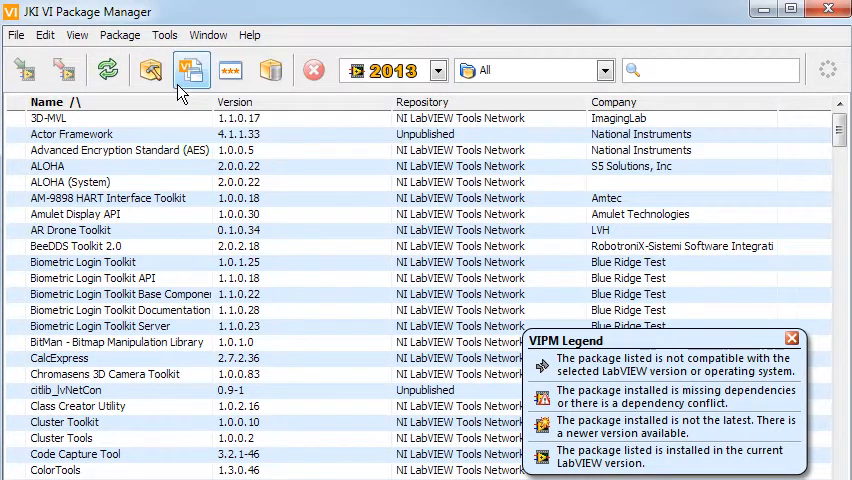
click(191, 70)
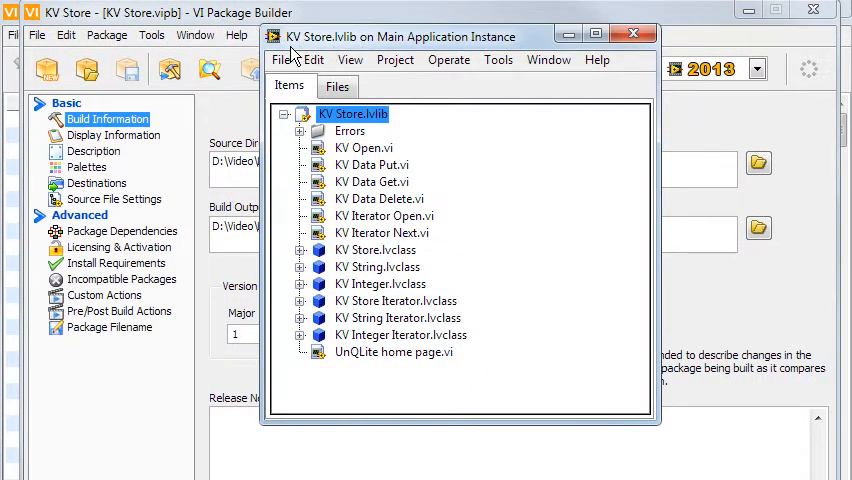
mouse_move(415, 141)
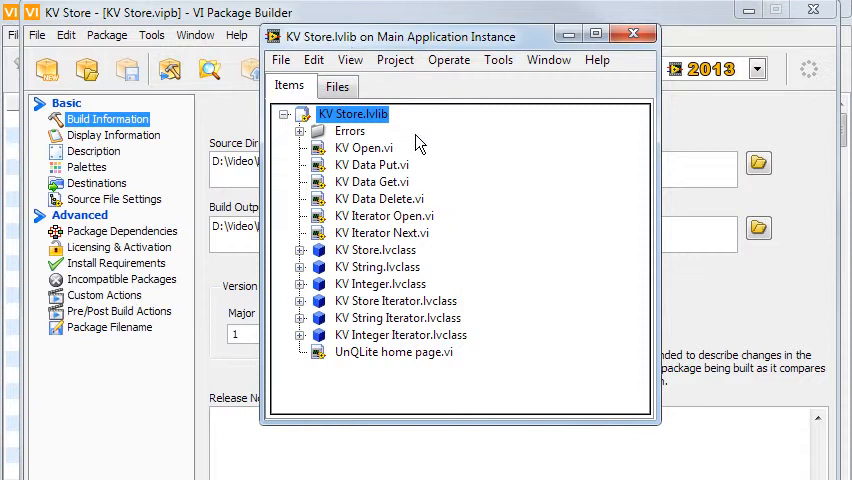
Step: Select KV Open.vi through KV Iterator Next.vi, then UnQLite home page.vi, in KV Store.lvlib
click(350, 131)
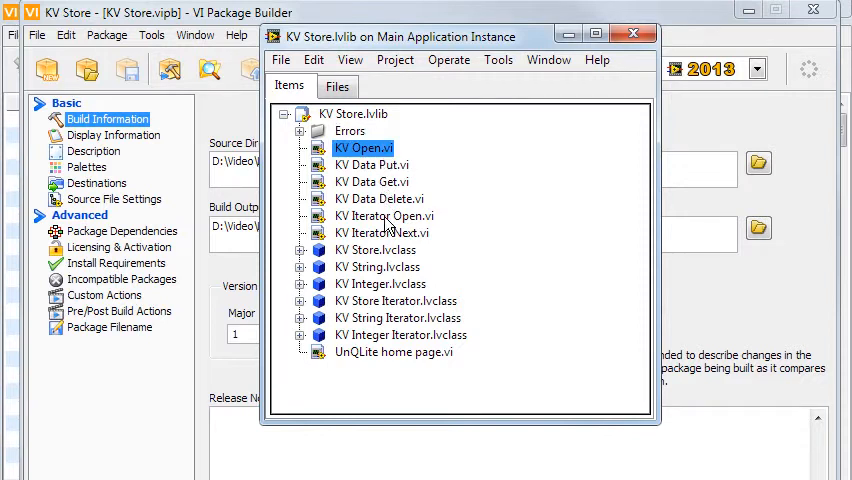
click(383, 232)
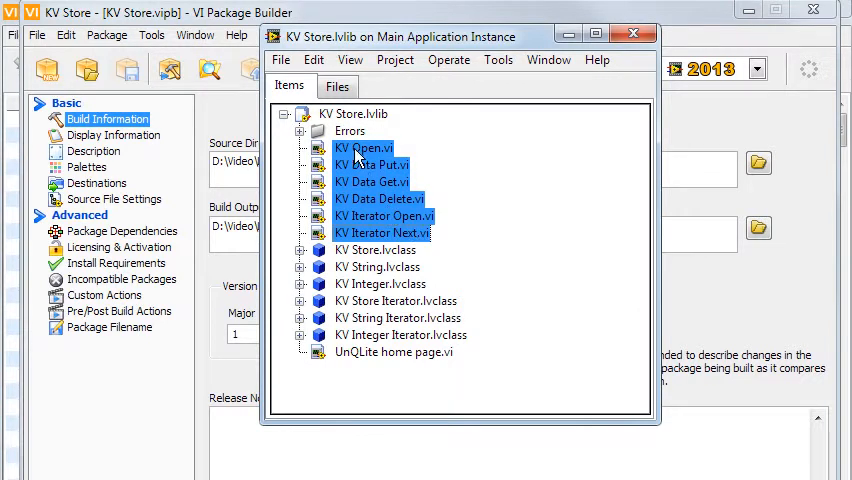
click(383, 232)
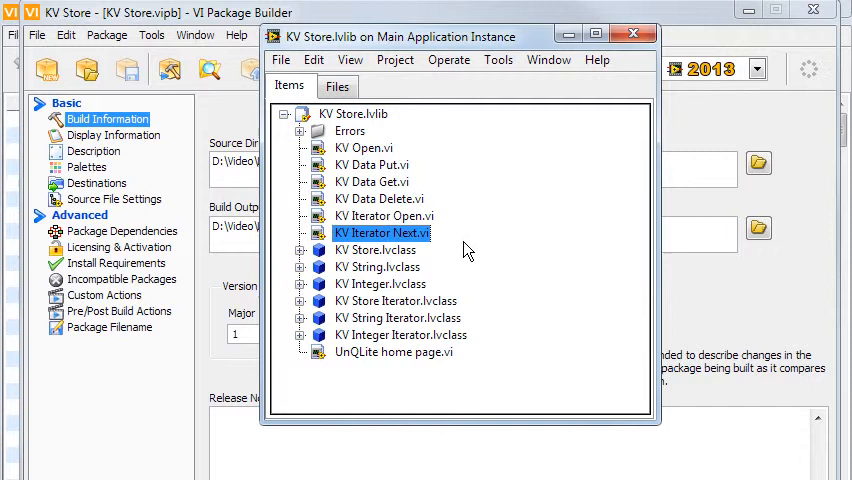
click(376, 249)
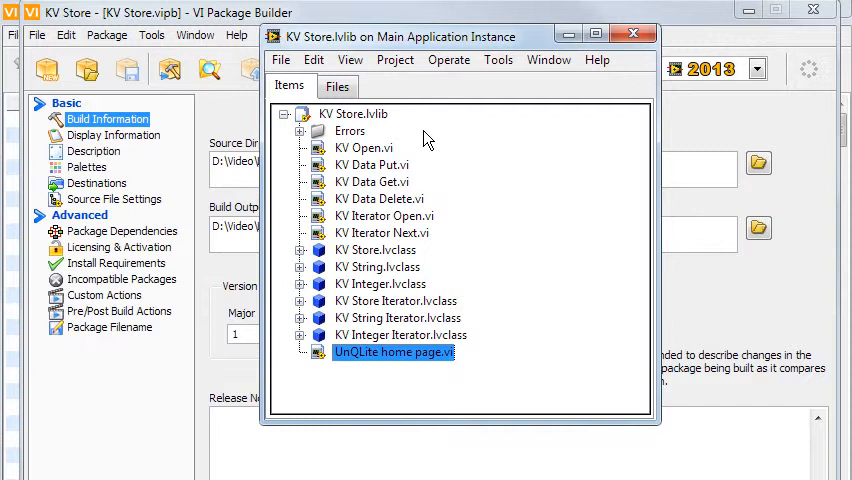
mouse_move(398, 276)
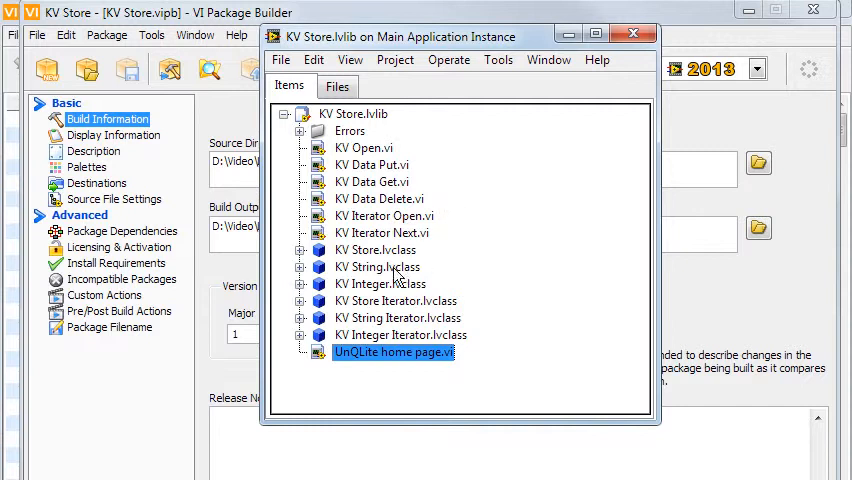
Step: Expand KV String.lvclass in the library Items tree and scroll down its members
click(378, 266)
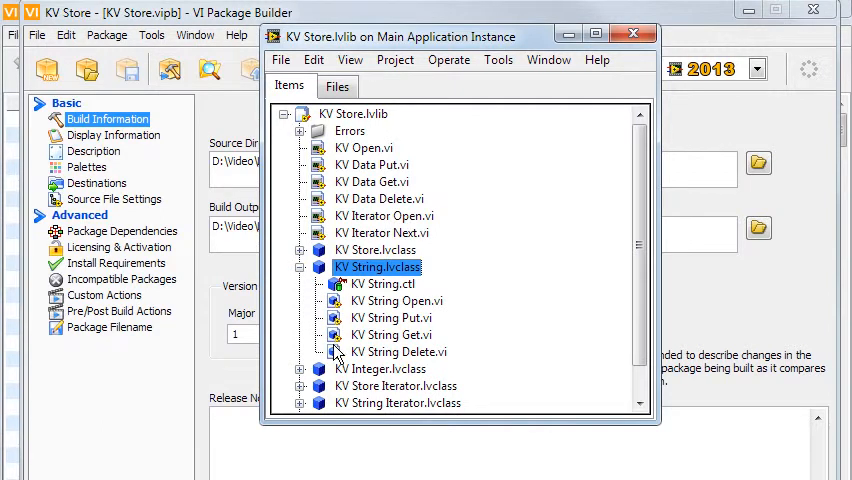
scroll(down, 3)
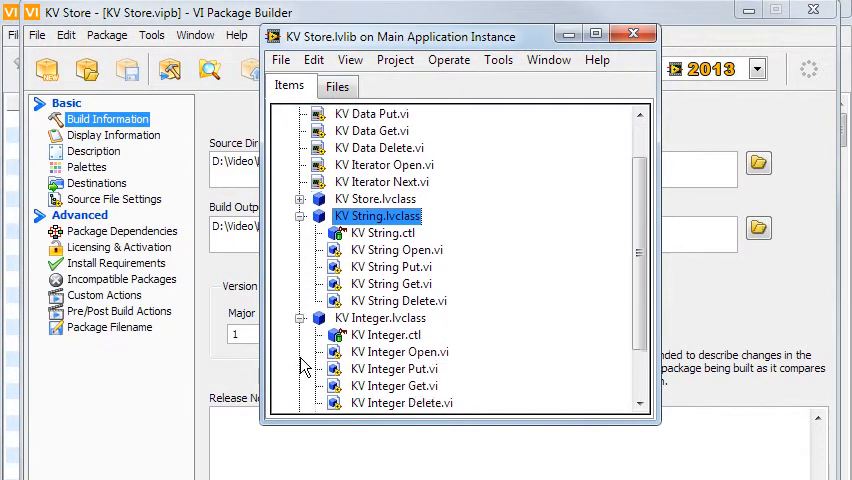
scroll(down, 3)
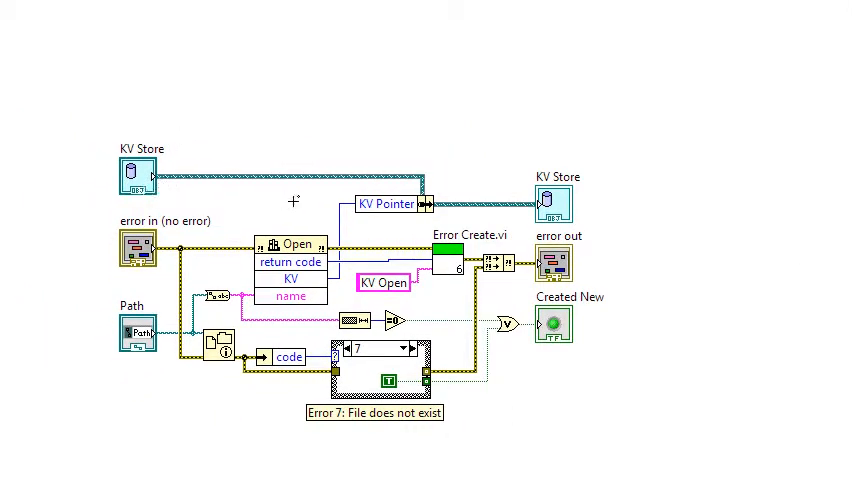
mouse_move(560, 213)
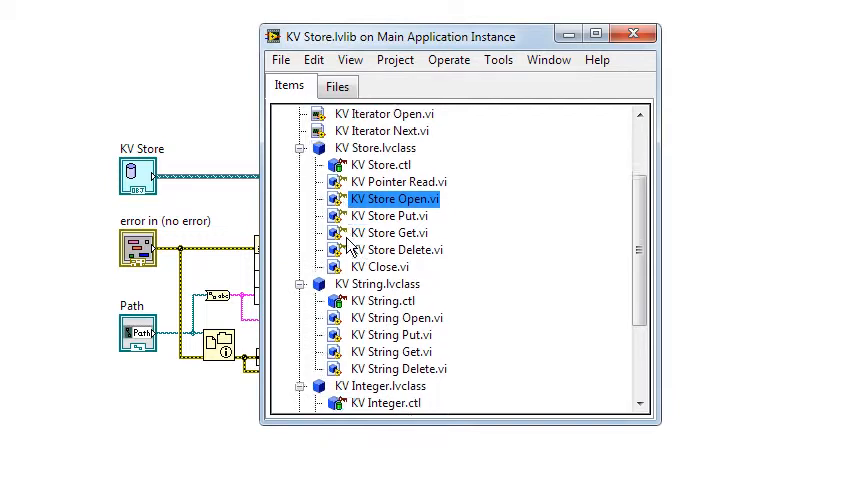
Step: Scroll down the library tree and select KV String Open.vi
scroll(down, 3)
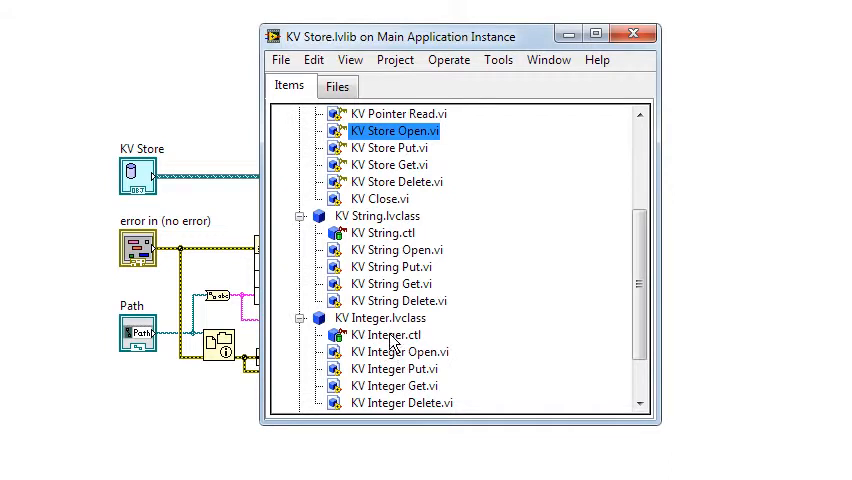
click(397, 249)
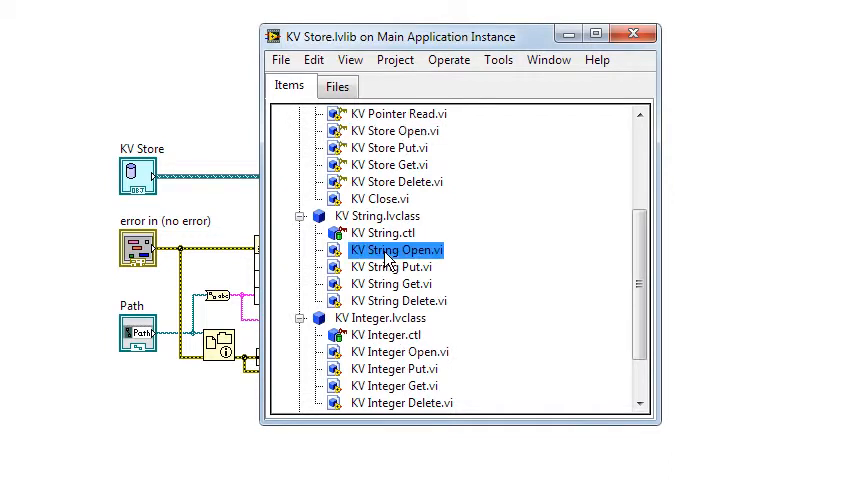
mouse_move(315, 262)
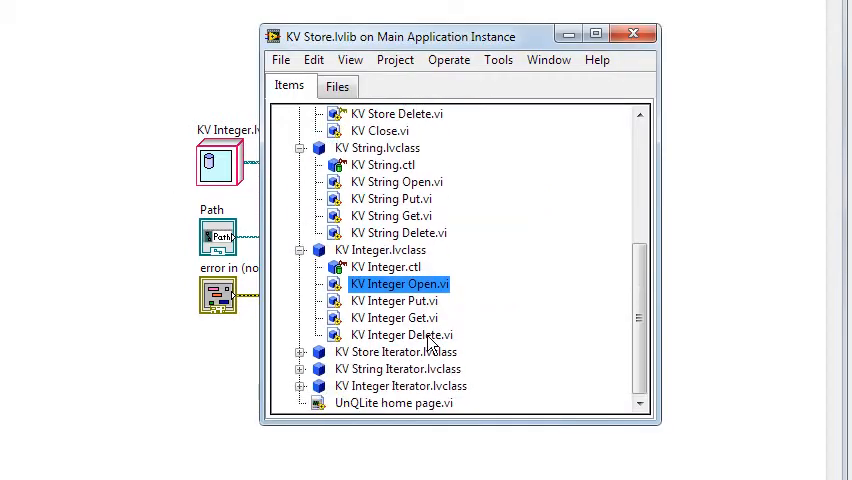
mouse_move(425, 372)
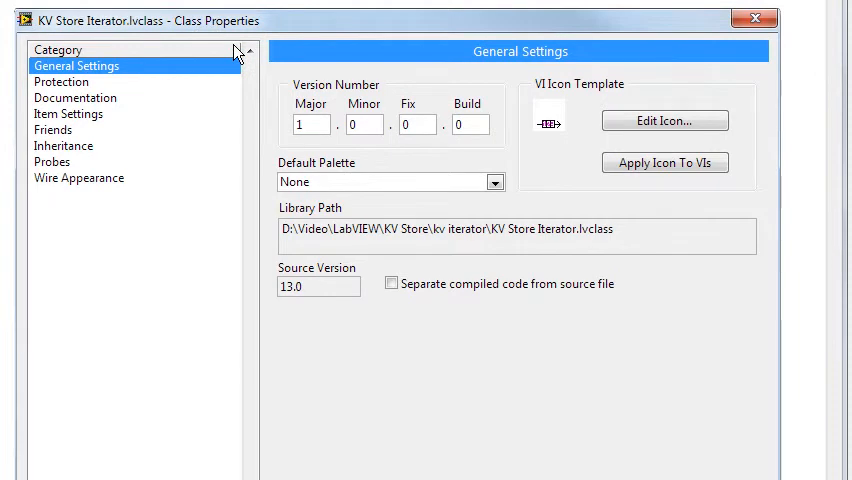
mouse_move(560, 172)
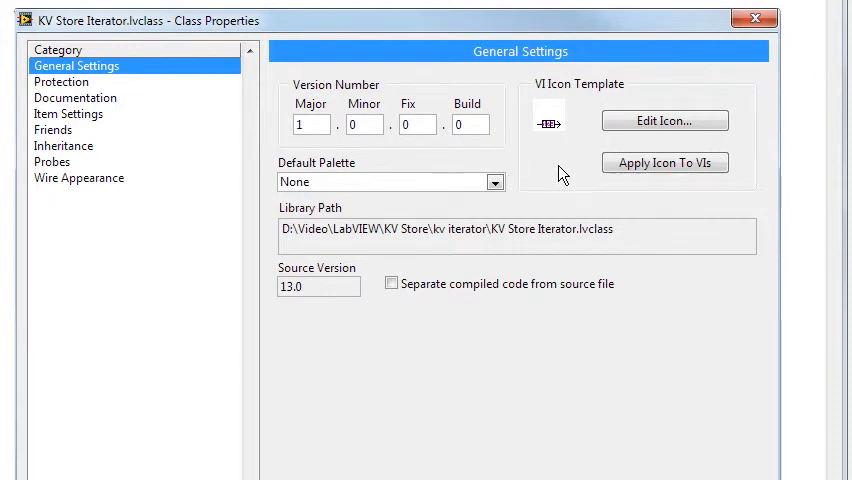
mouse_move(715, 188)
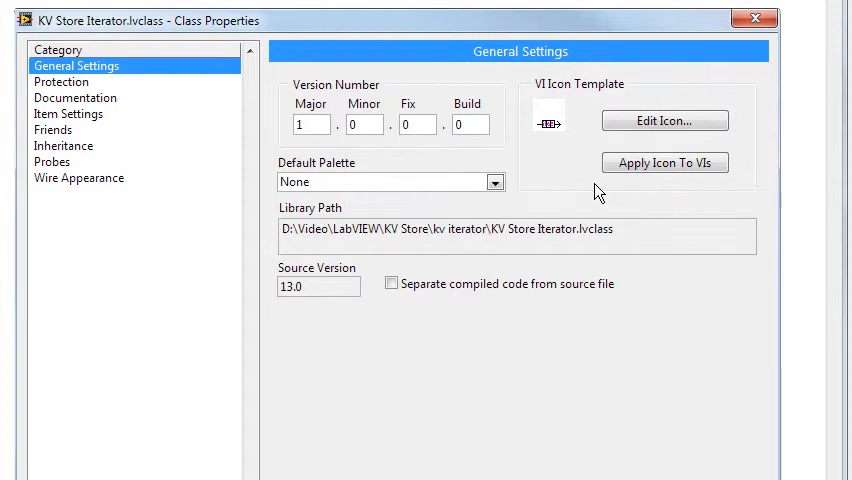
mouse_move(557, 127)
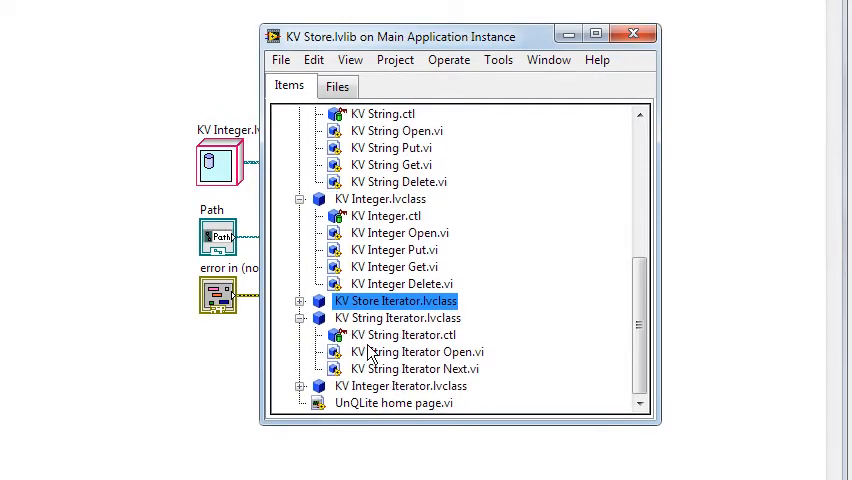
Step: Select and double-click KV String Iterator Open.vi to open its front panel
click(416, 352)
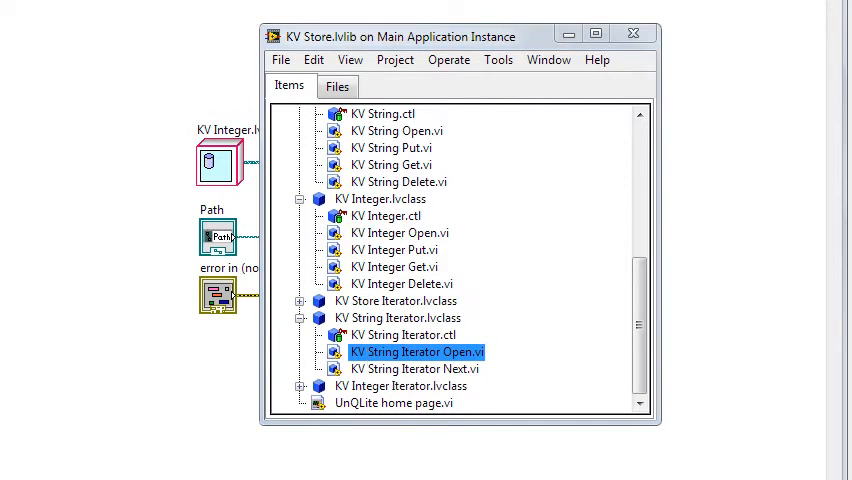
double_click(416, 352)
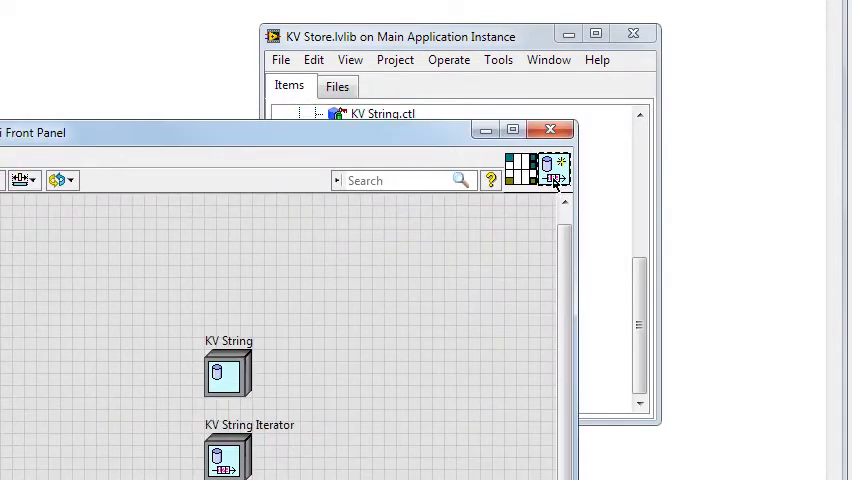